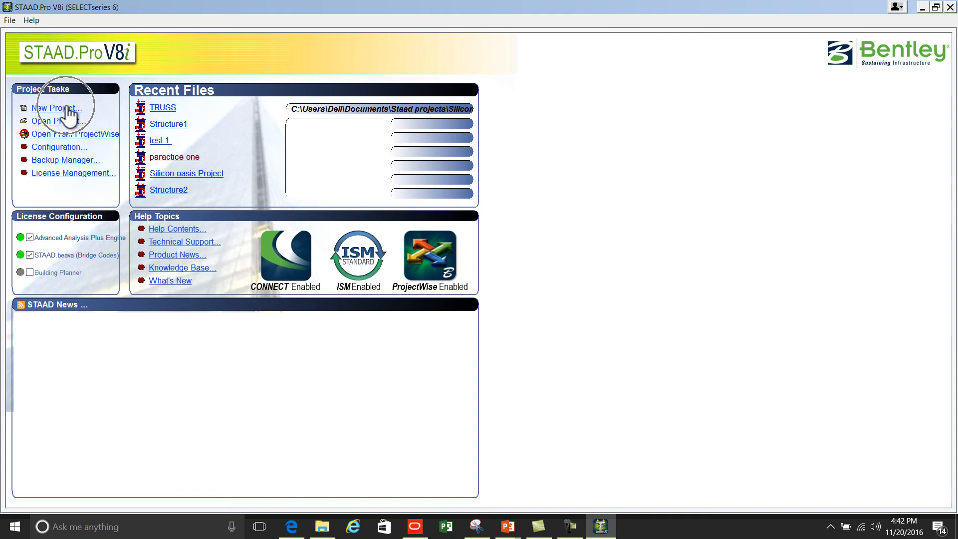
# Create a new space structure named CIRCULAR BEAM and finish the wizard with Add Beam
pyautogui.click(54, 108)
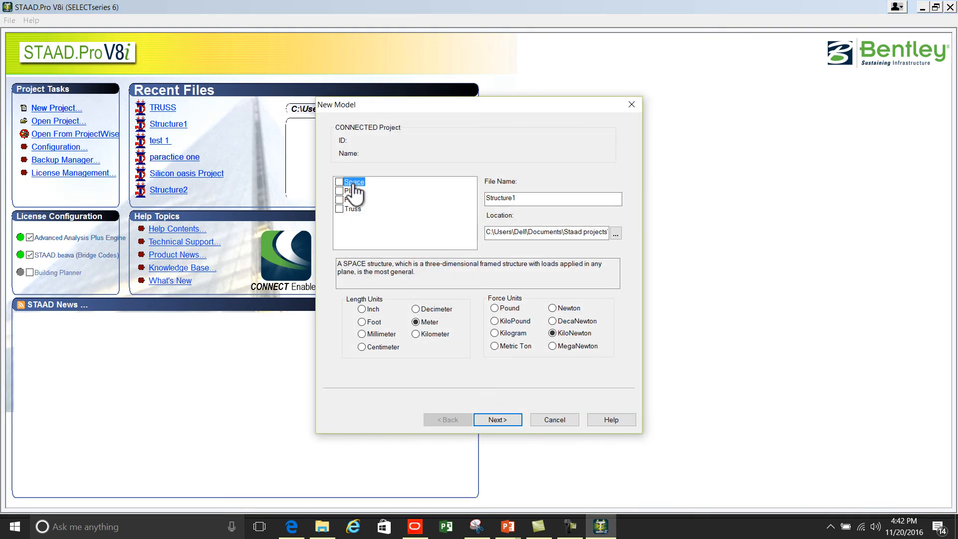
pyautogui.click(341, 182)
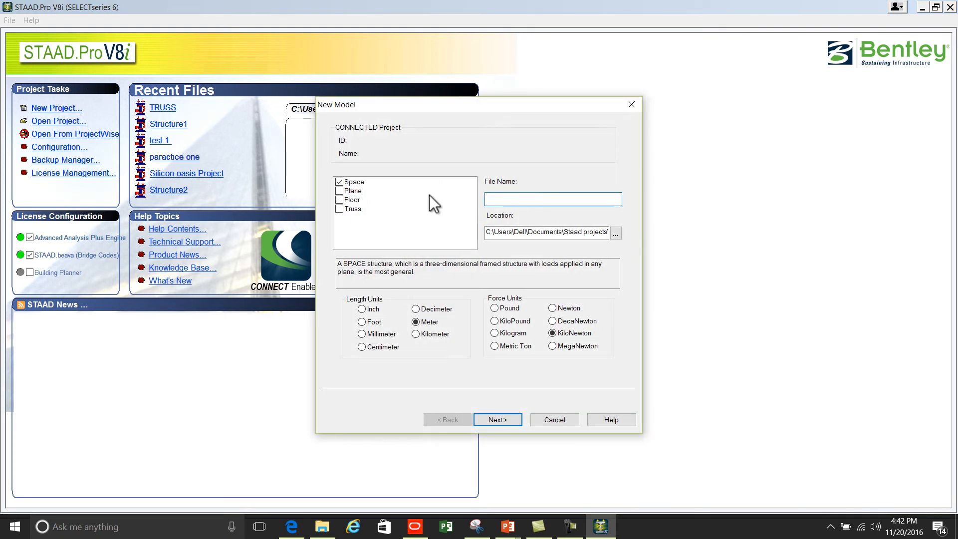
pyautogui.write('CIRCULAR BEAM')
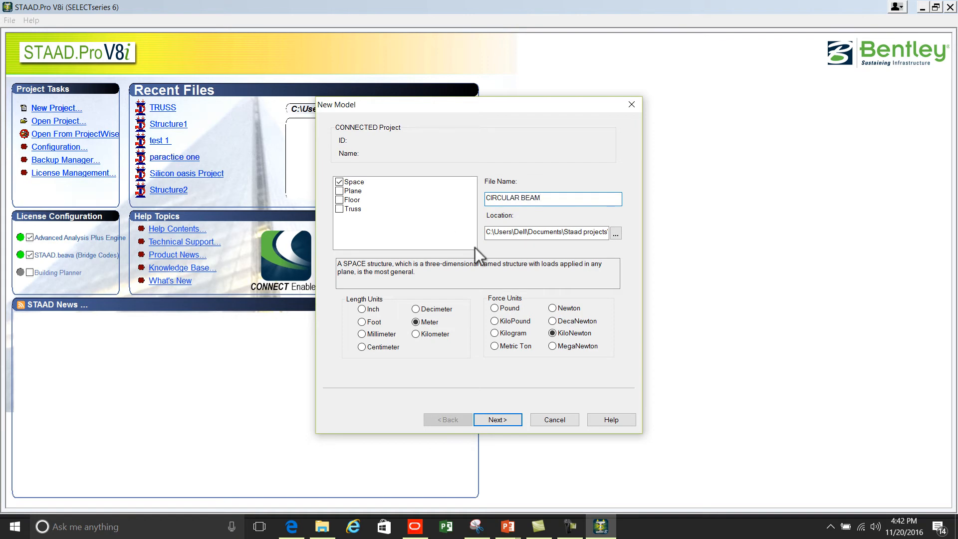
pyautogui.moveTo(433, 339)
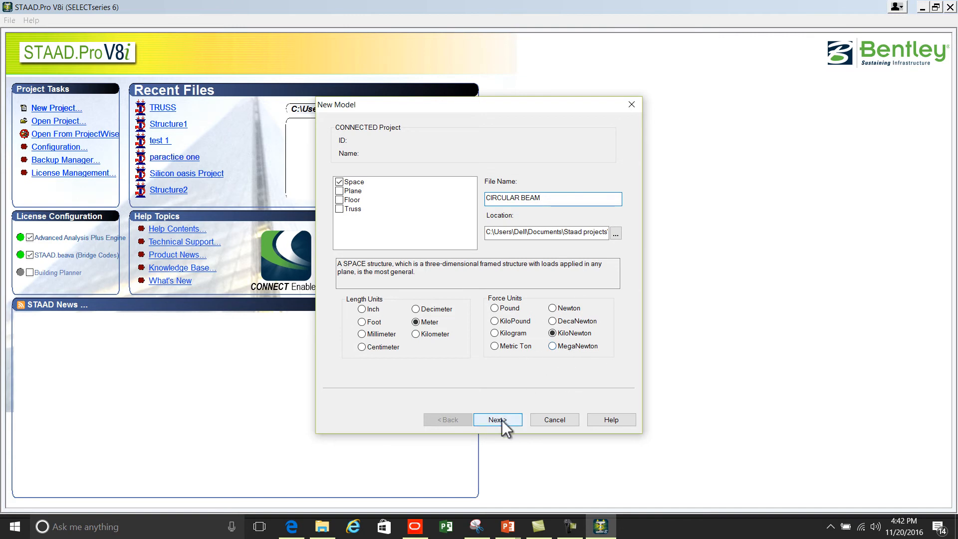
pyautogui.click(497, 421)
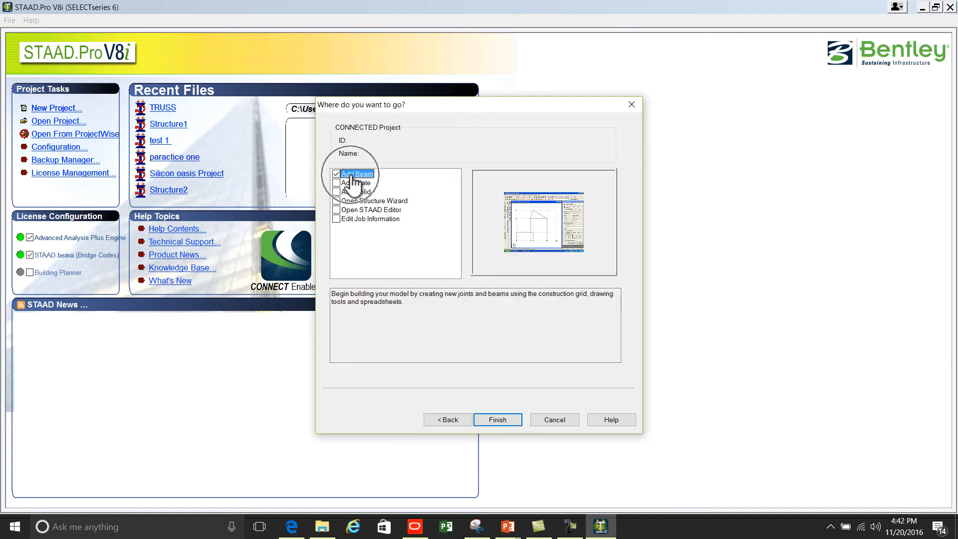
pyautogui.click(497, 419)
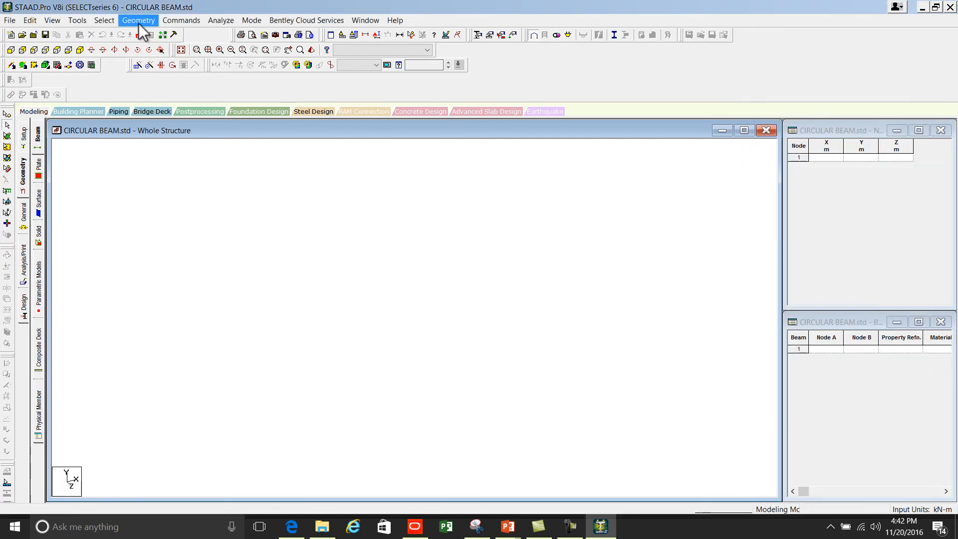
# From the Geometry commands, start a new construction grid of type Radial
pyautogui.click(138, 19)
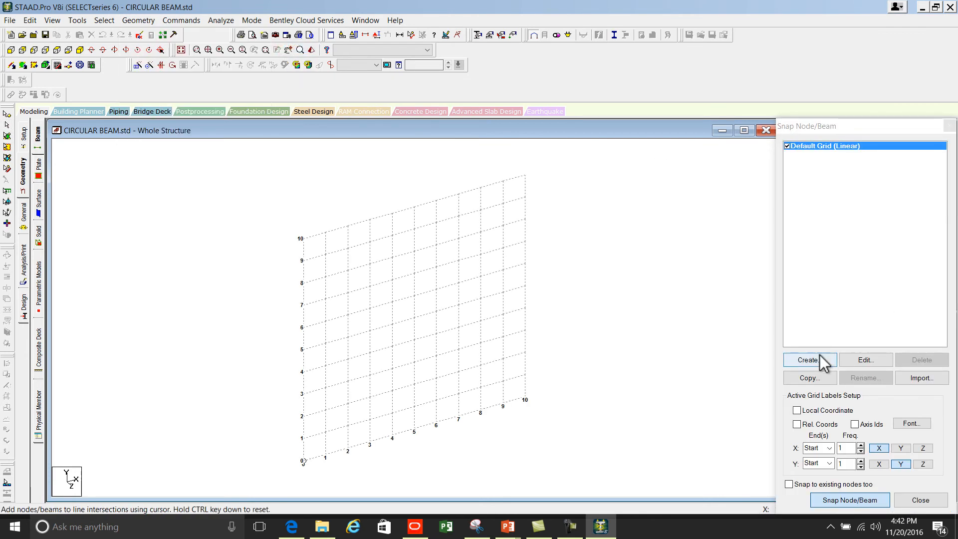
pyautogui.click(810, 359)
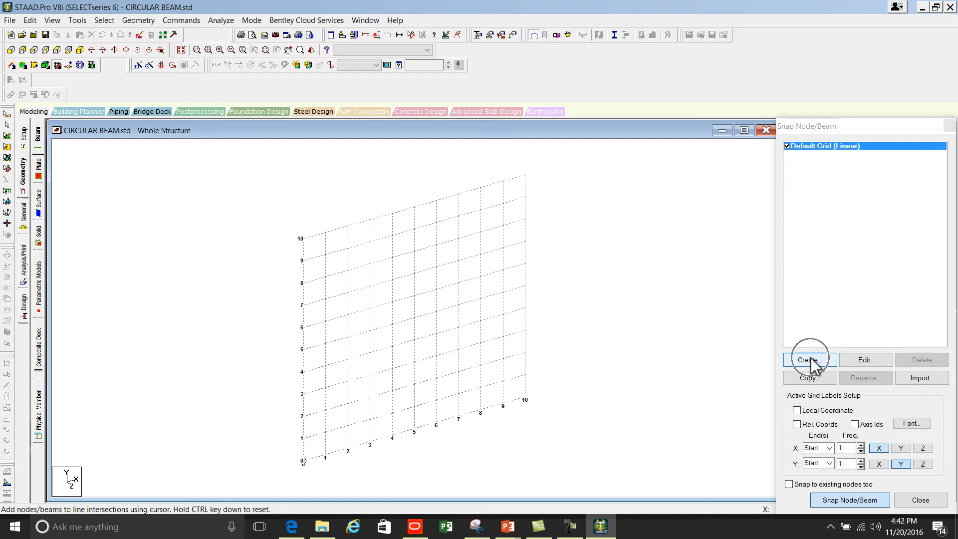
pyautogui.click(810, 360)
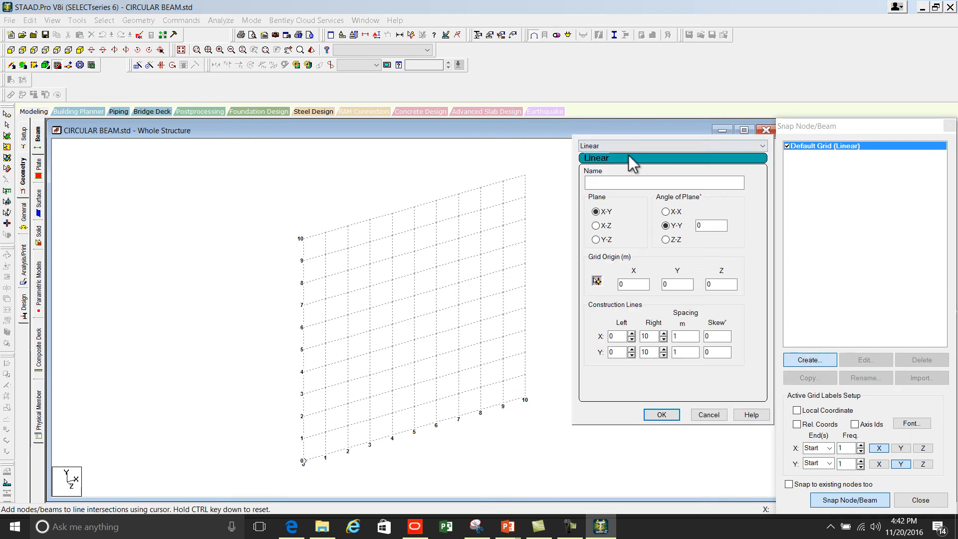
pyautogui.click(668, 145)
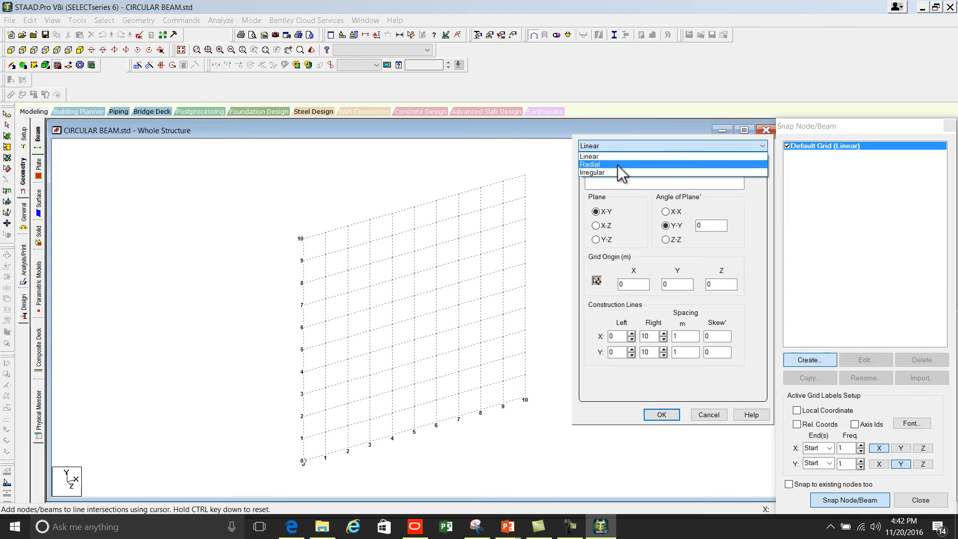
pyautogui.click(590, 164)
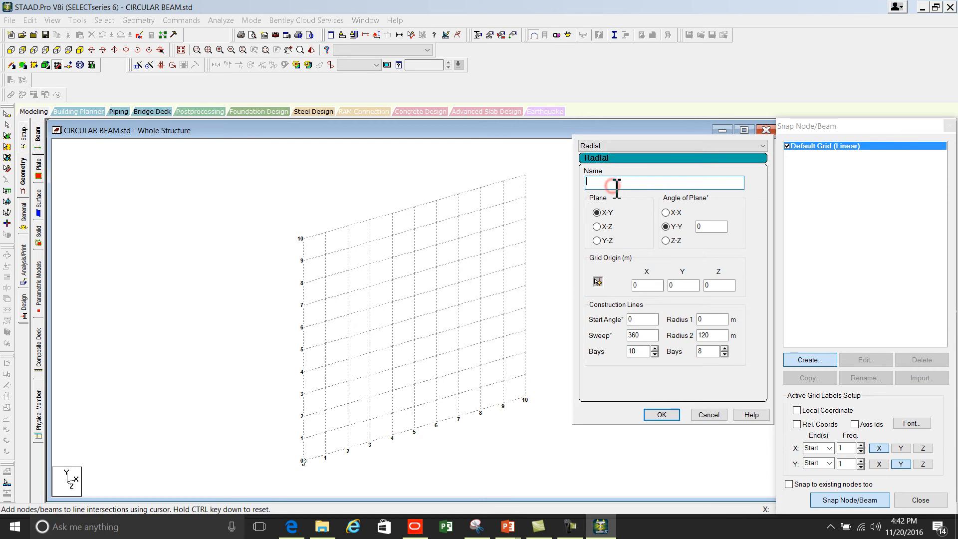
# Name the new grid RADIAL REFERENCE GRID
pyautogui.write('rADIAL')
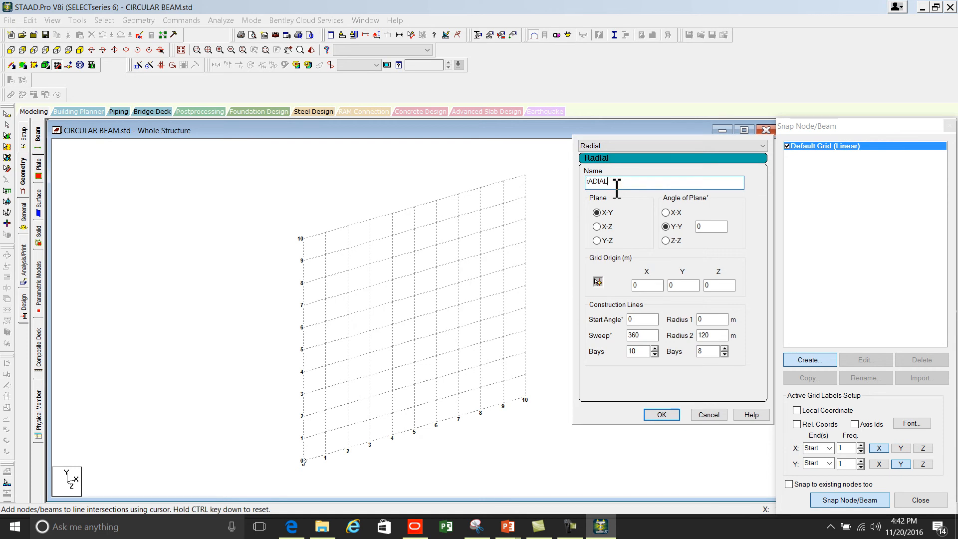
pyautogui.write('REFERENCE')
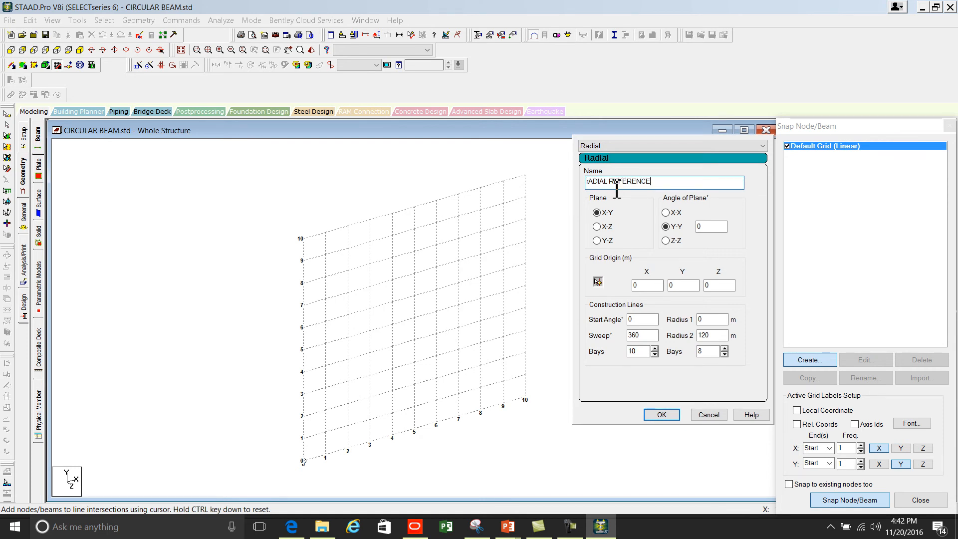
pyautogui.write('GRID')
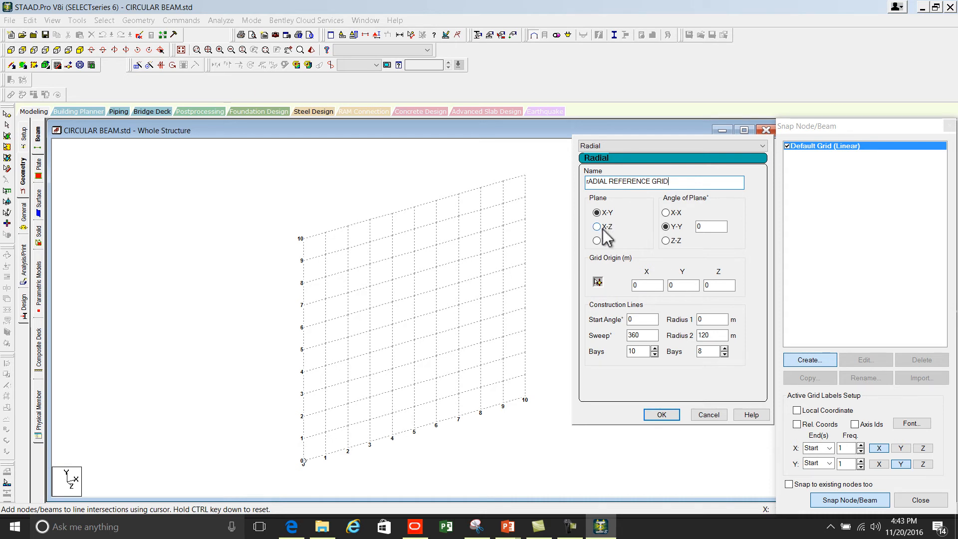
pyautogui.press('alt+tab')
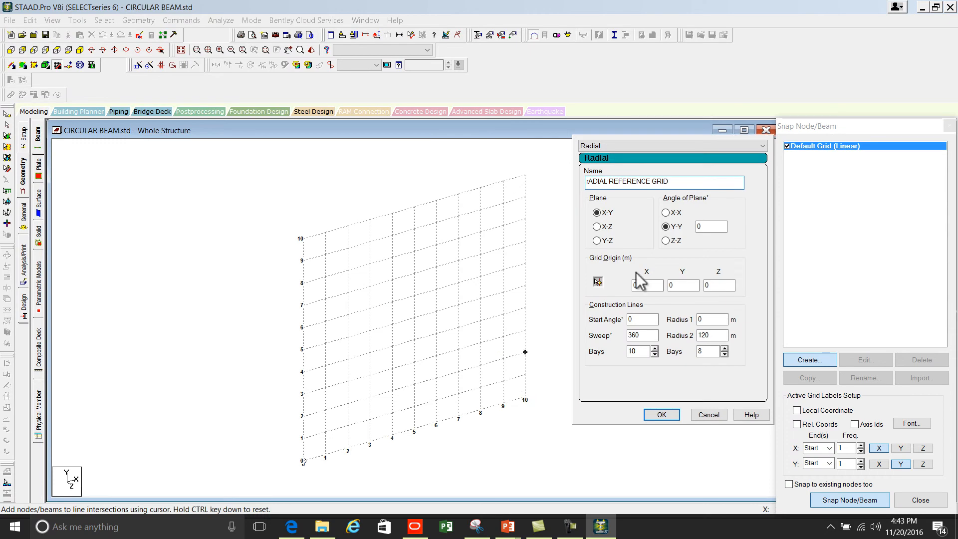
# Place the grid in the X-Z plane, keeping the plane angle about Y-Y at 0
pyautogui.click(596, 226)
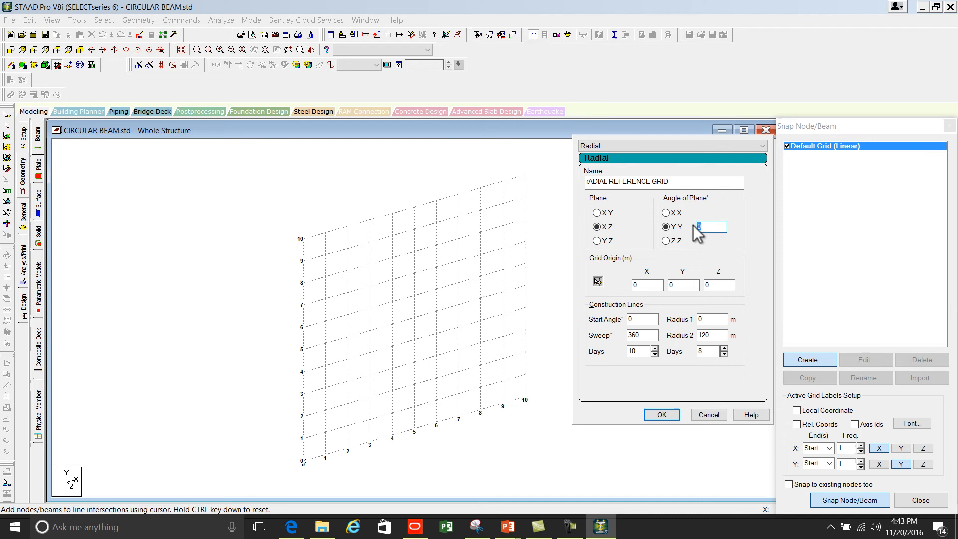
pyautogui.click(666, 227)
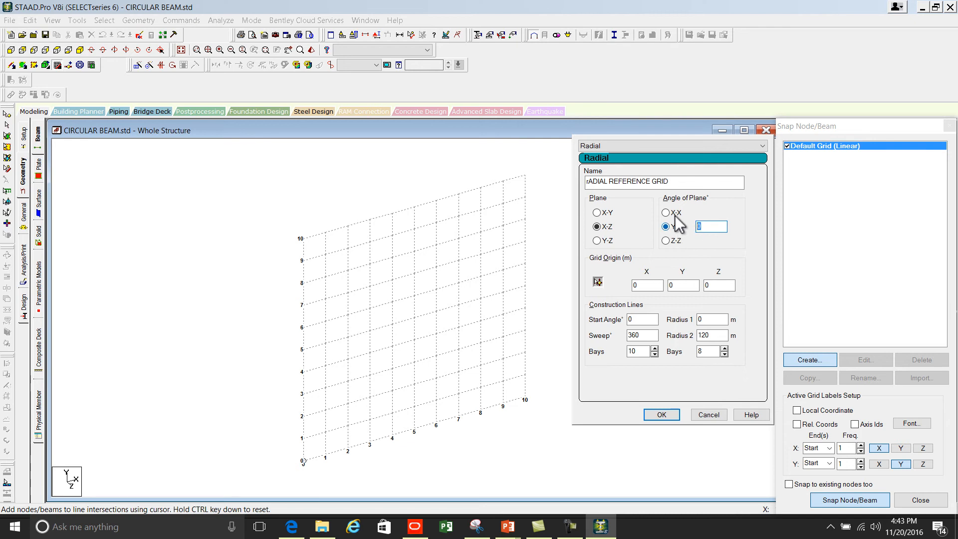
pyautogui.click(666, 211)
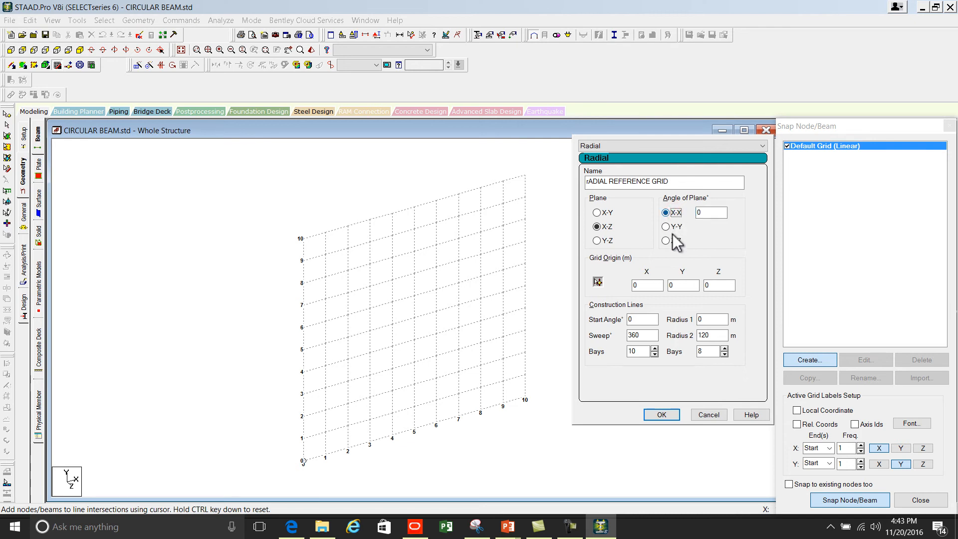
pyautogui.click(666, 240)
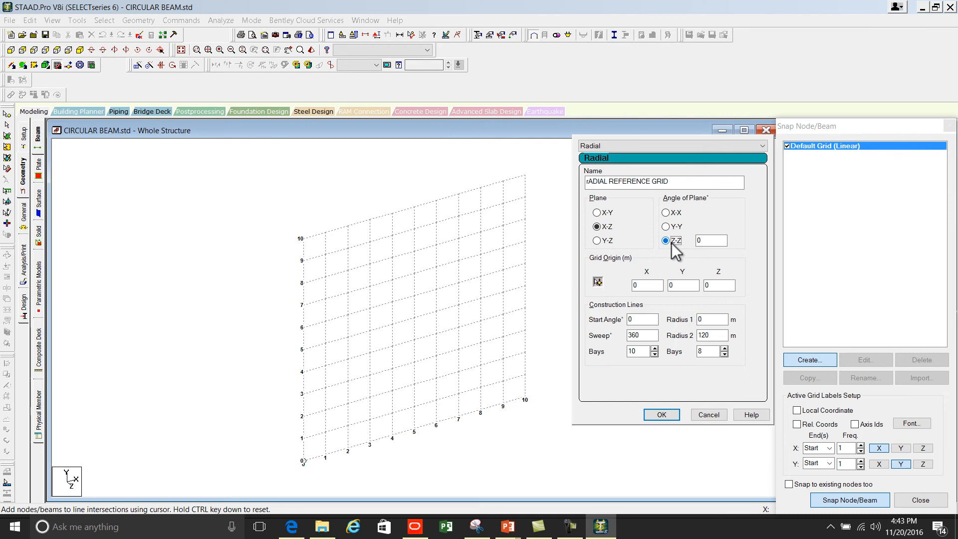
pyautogui.click(666, 227)
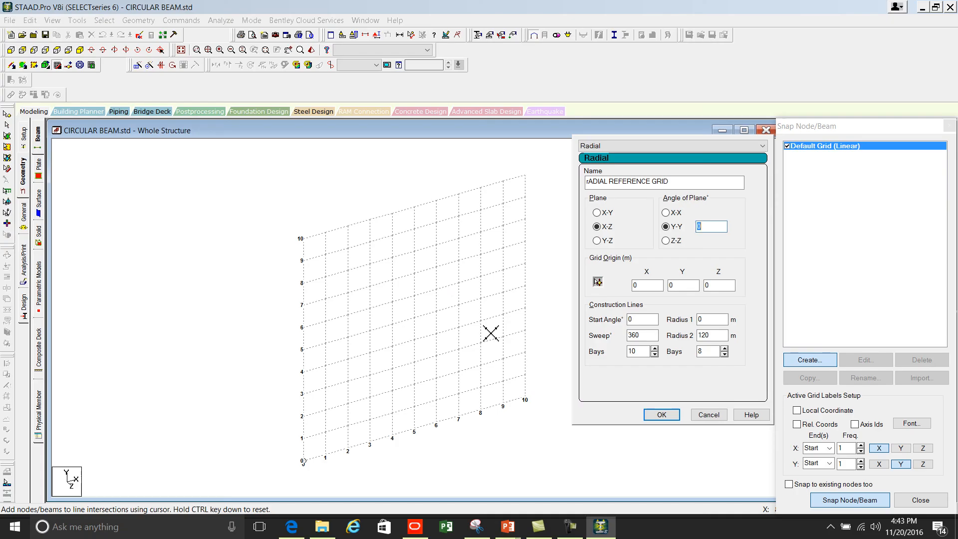
pyautogui.click(719, 285)
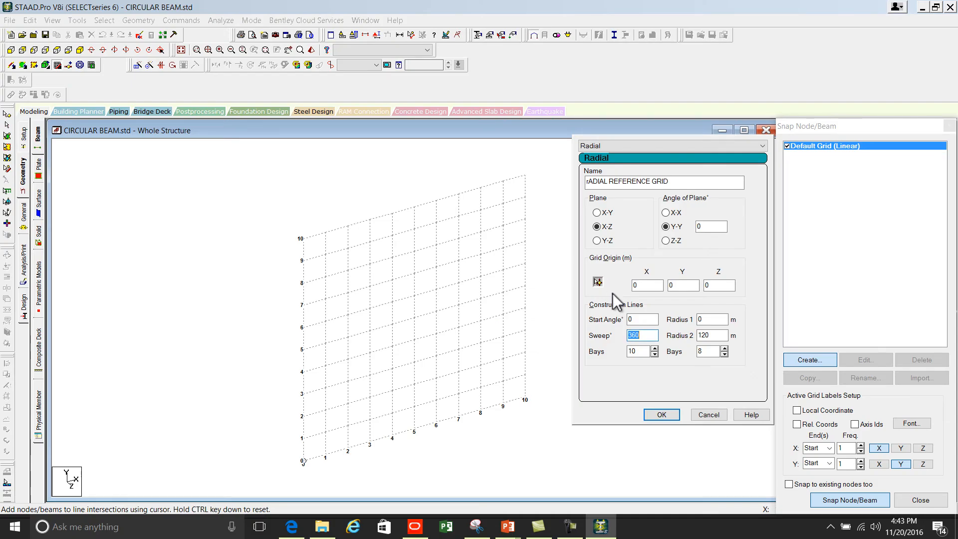
# Set 18 angular bays between radii 2 m and 5 m and create the grid with OK
pyautogui.click(638, 350)
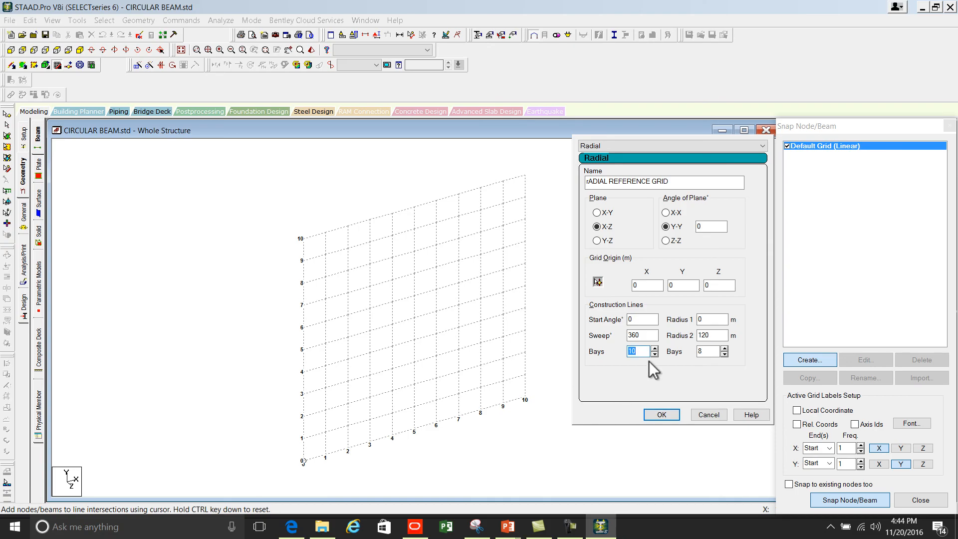
pyautogui.write('18')
pyautogui.click(709, 352)
pyautogui.write('3')
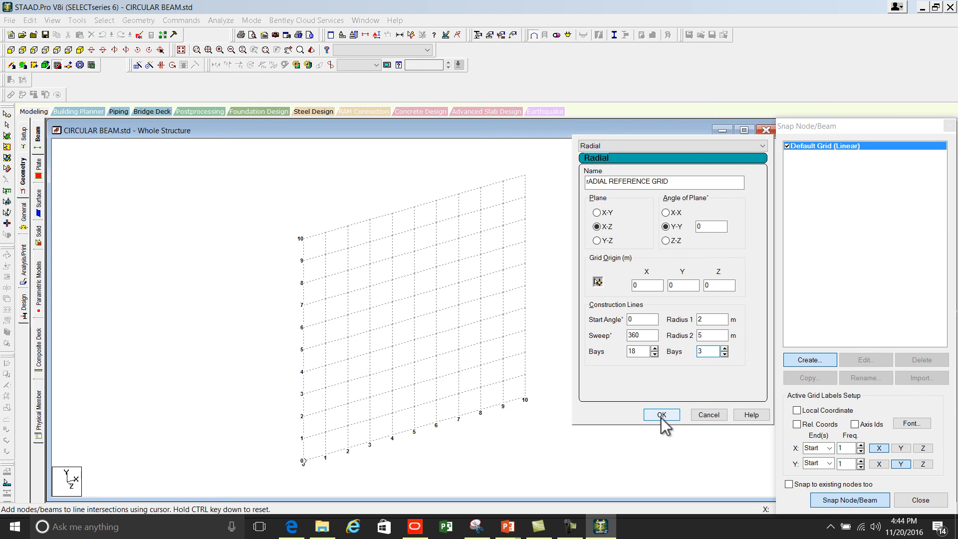
pyautogui.click(661, 415)
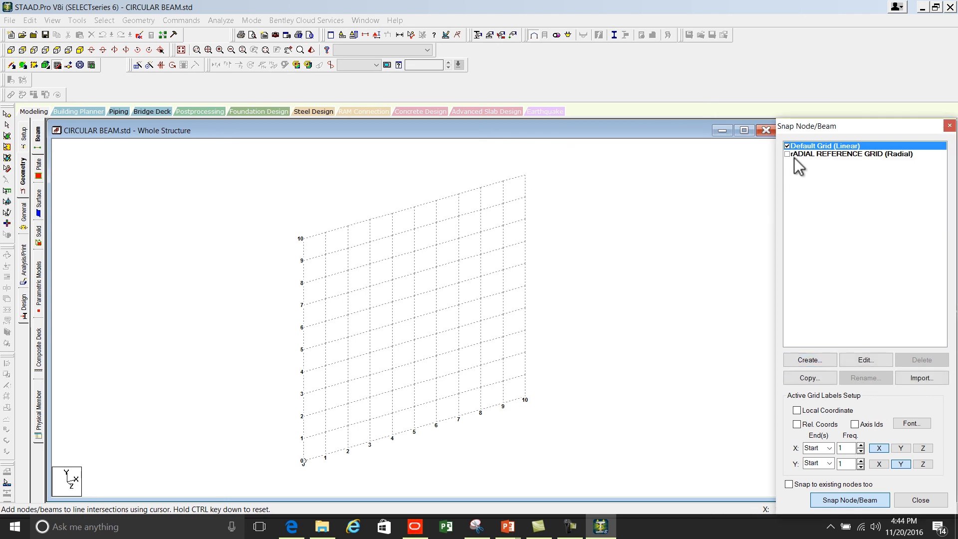
# Make RADIAL REFERENCE GRID the active snapping grid in the view
pyautogui.click(850, 153)
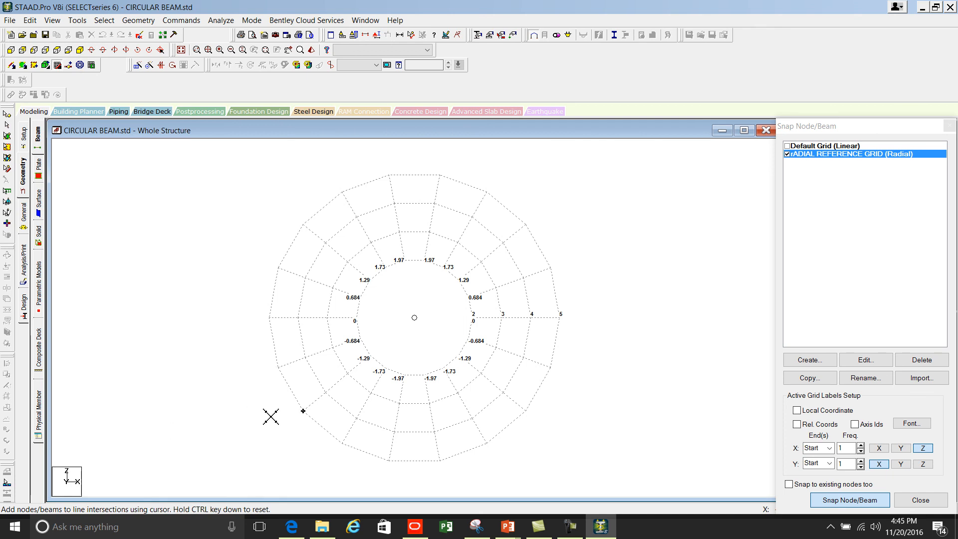
pyautogui.moveTo(357, 199)
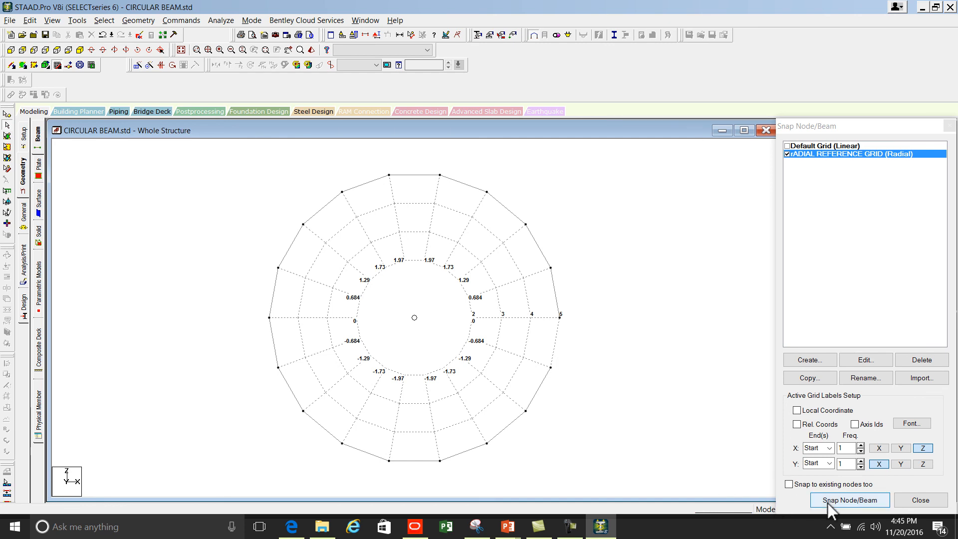
# Resume Snap Node/Beam to draw beams along the inner 2 m ring
pyautogui.click(849, 500)
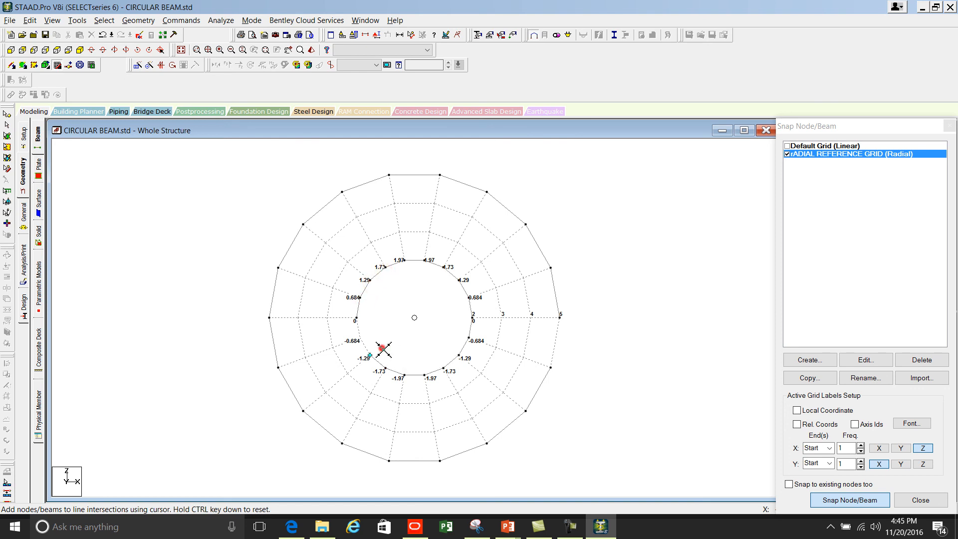
pyautogui.moveTo(596, 344)
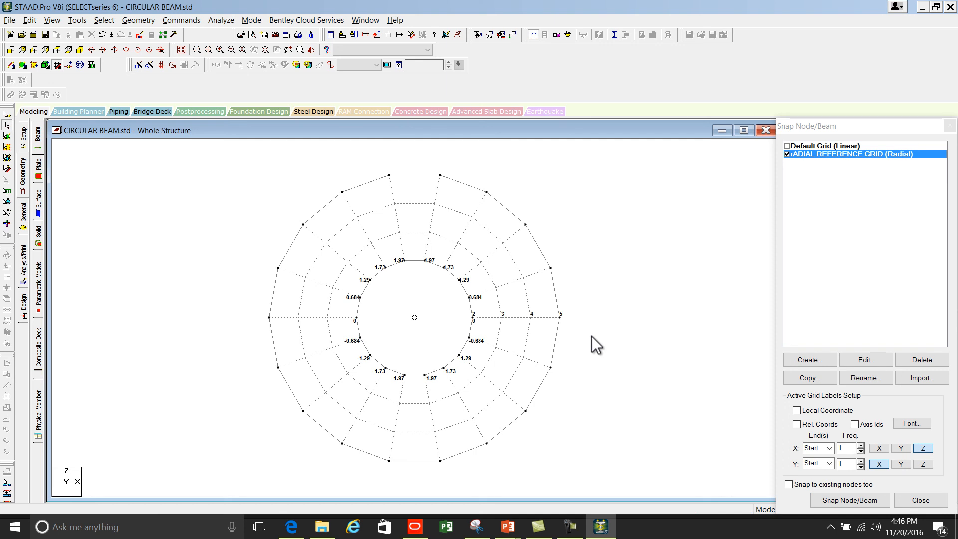
pyautogui.moveTo(944, 138)
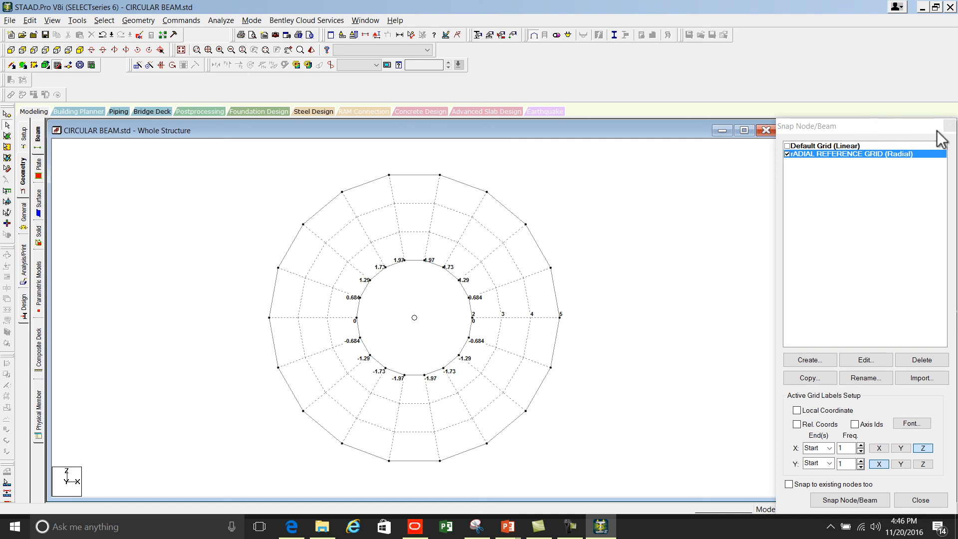
# Close the Snap Node/Beam grid and show both beam rings in isometric view
pyautogui.click(919, 500)
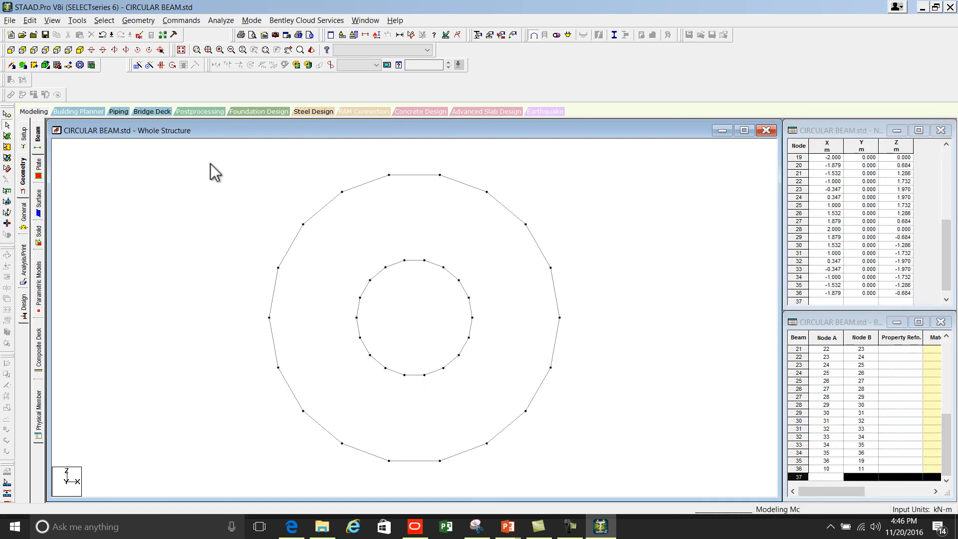
pyautogui.click(80, 50)
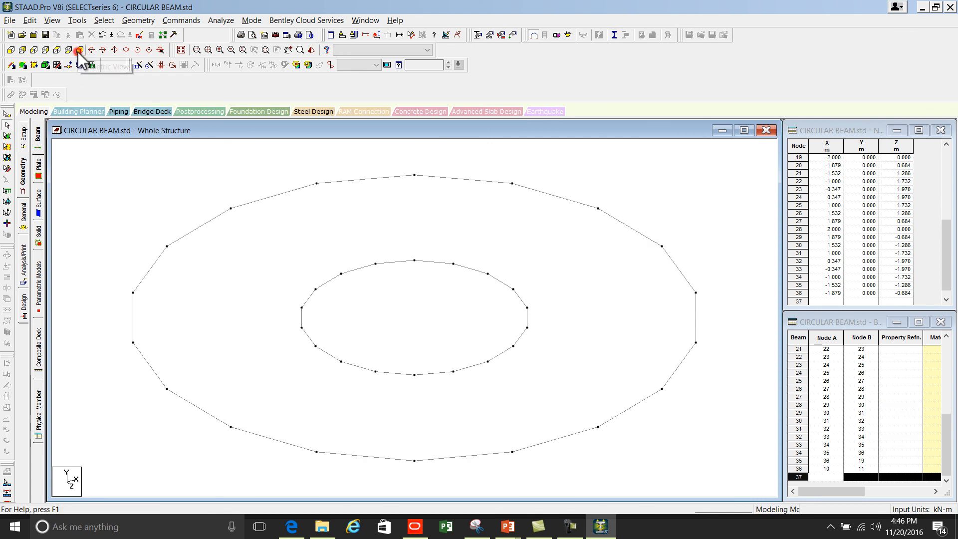